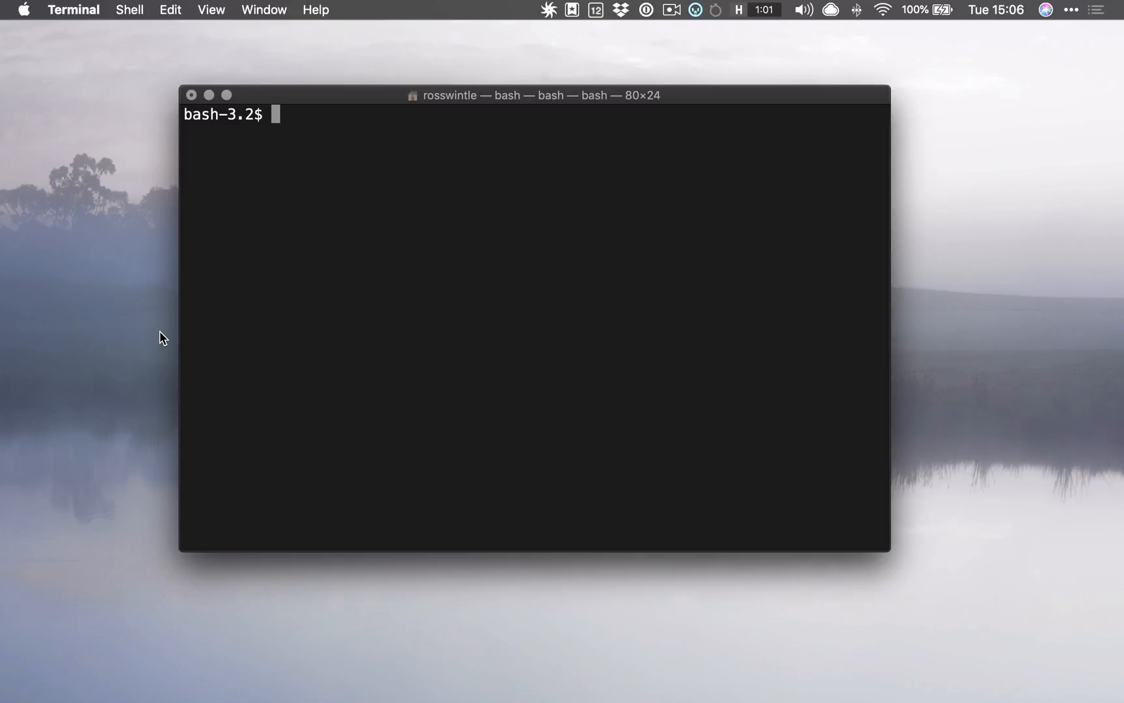
pyautogui.moveTo(130, 332)
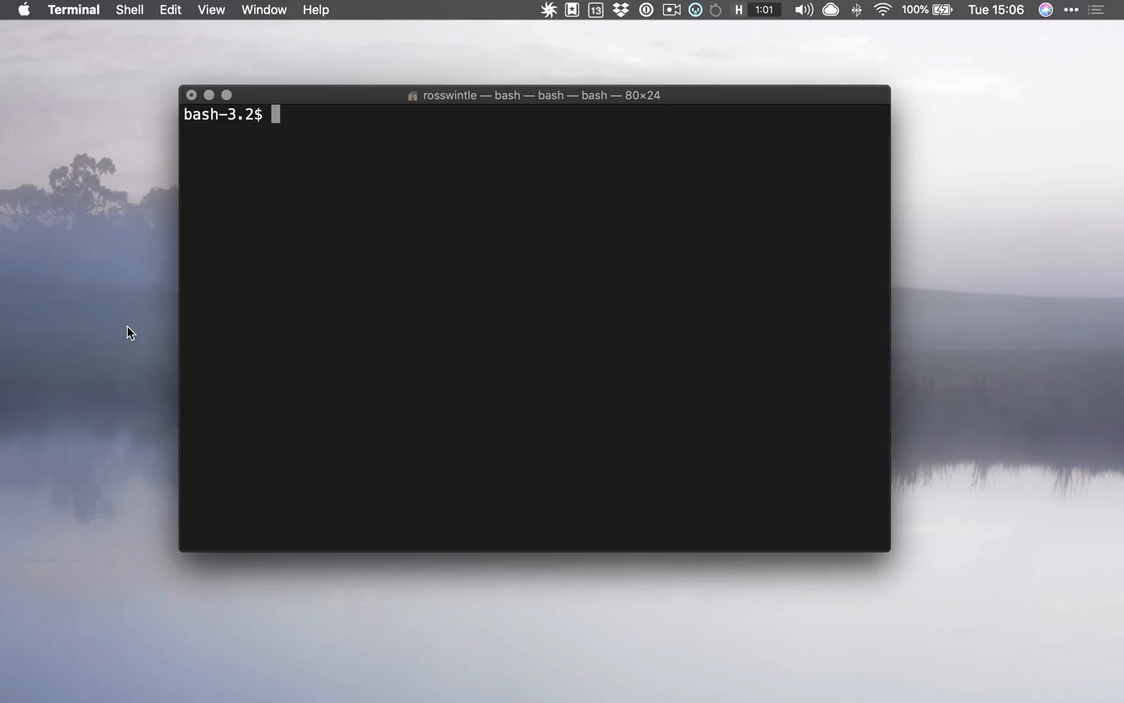
# Step: Run ls to list the contents of the home directory
pyautogui.write('ls')
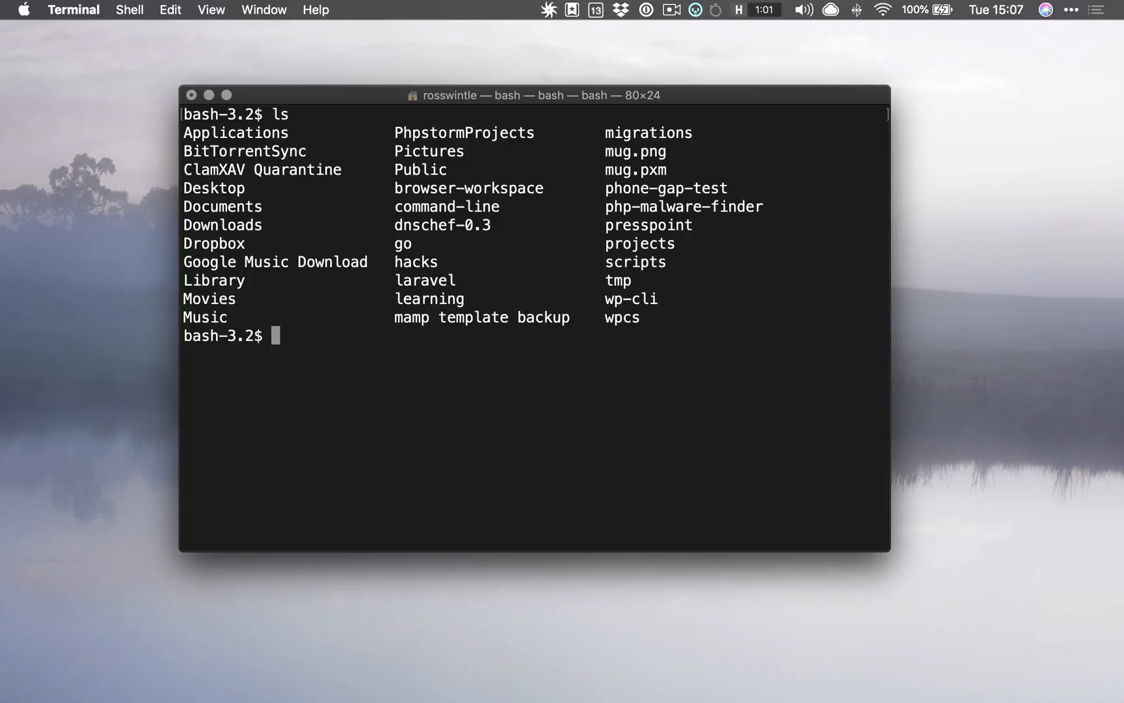
# Step: Print the working directory (/Users/rosswintle), then retype a partial cd comm toward command-line
pyautogui.write('pwd')
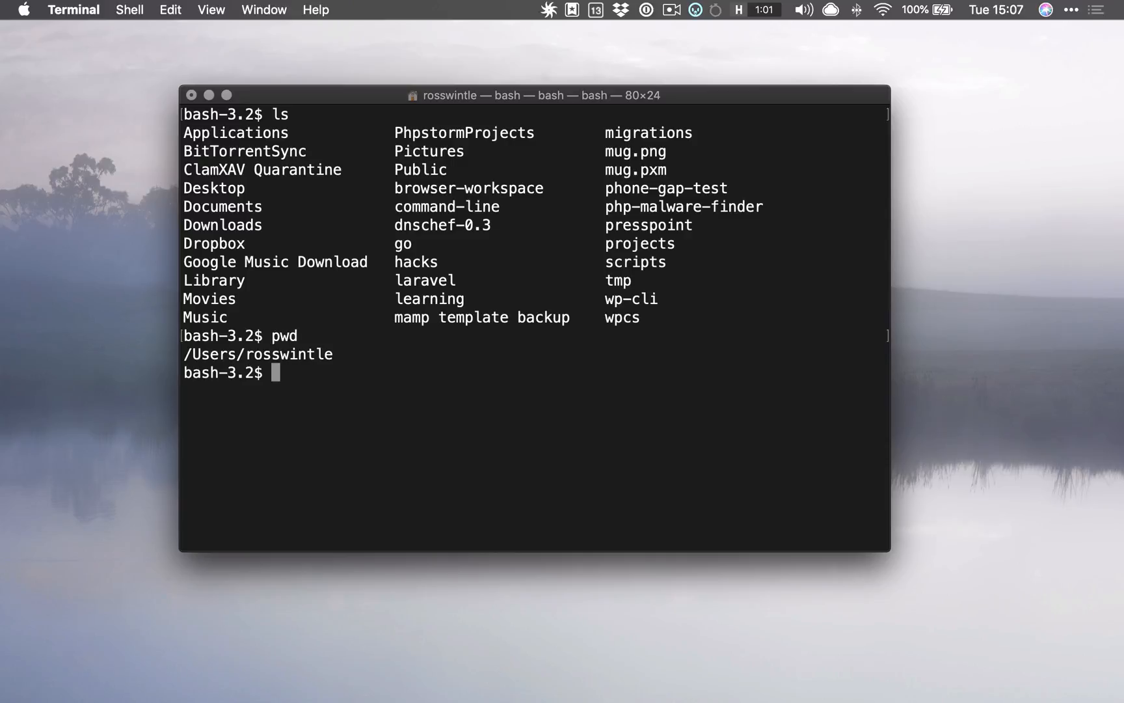
pyautogui.moveTo(396, 188)
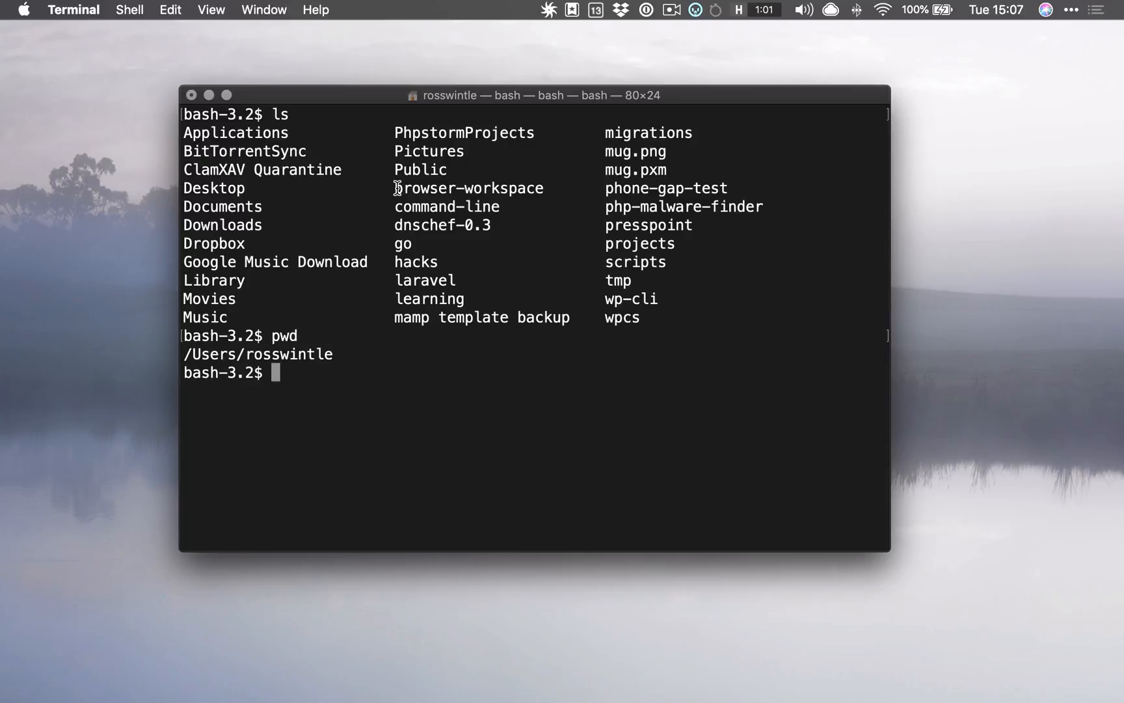
pyautogui.doubleClick(446, 206)
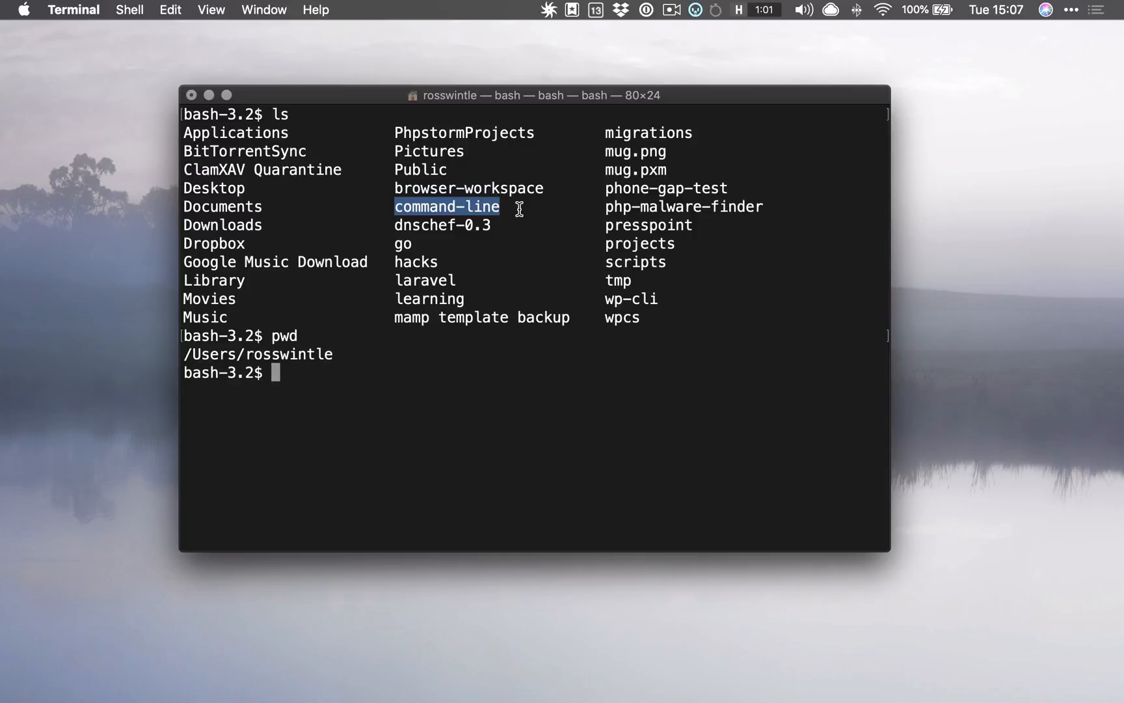
pyautogui.write('cd command-')
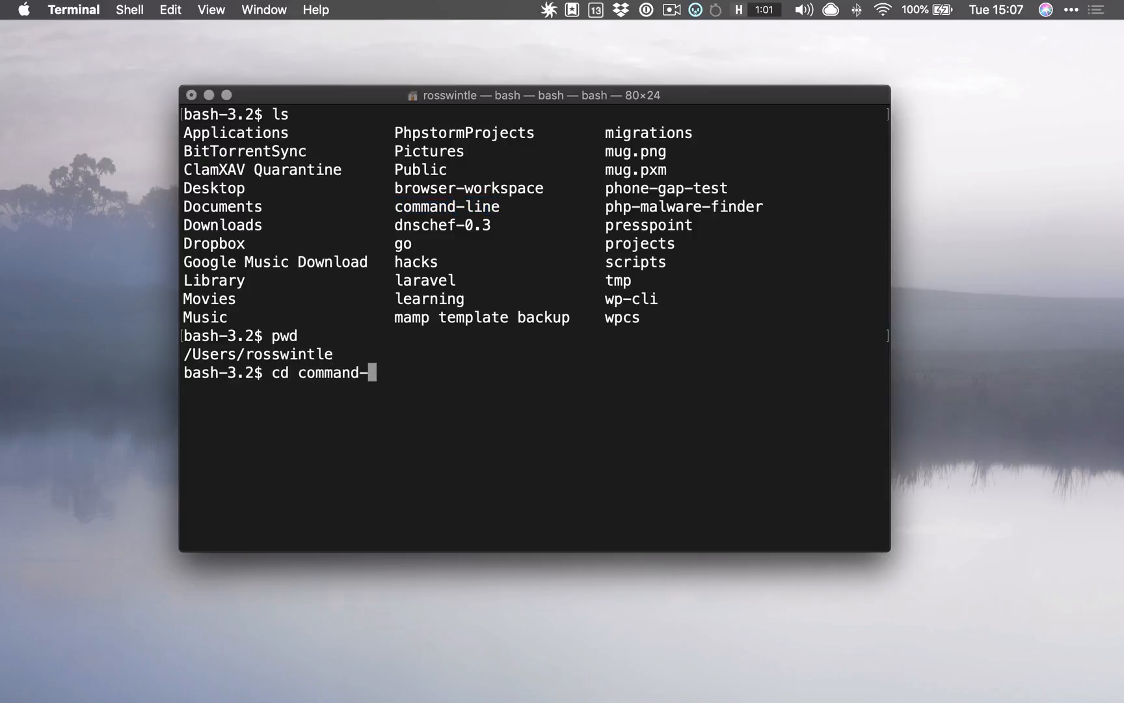
pyautogui.write('line')
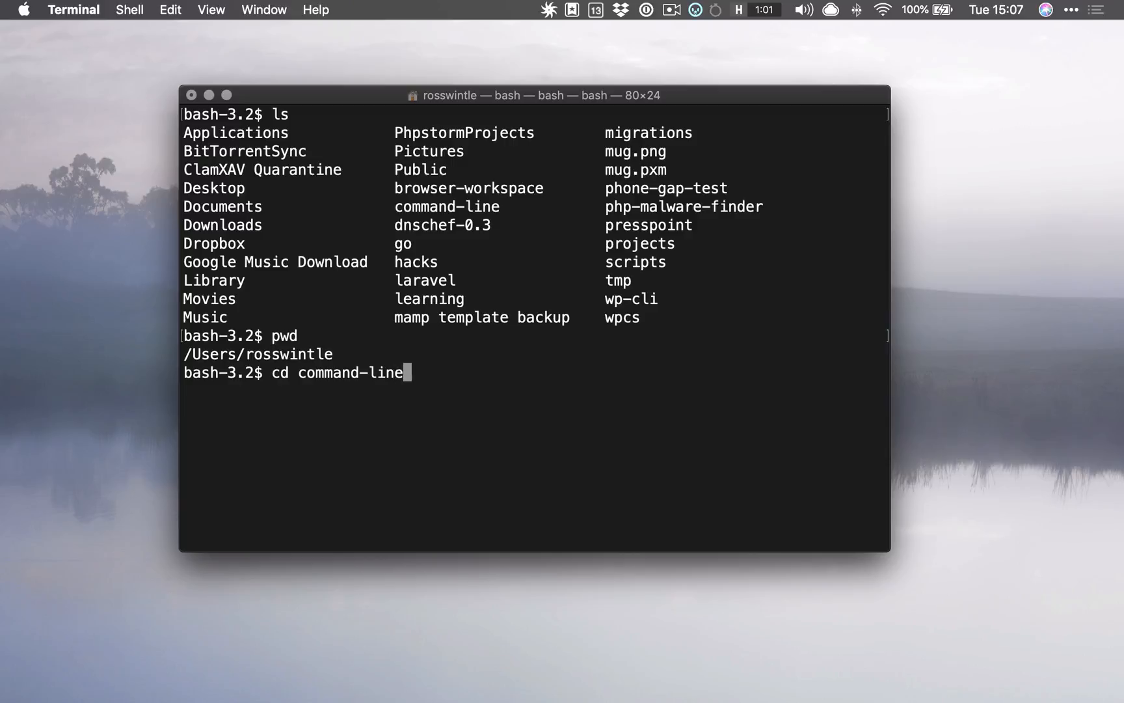
pyautogui.press('Backspace')
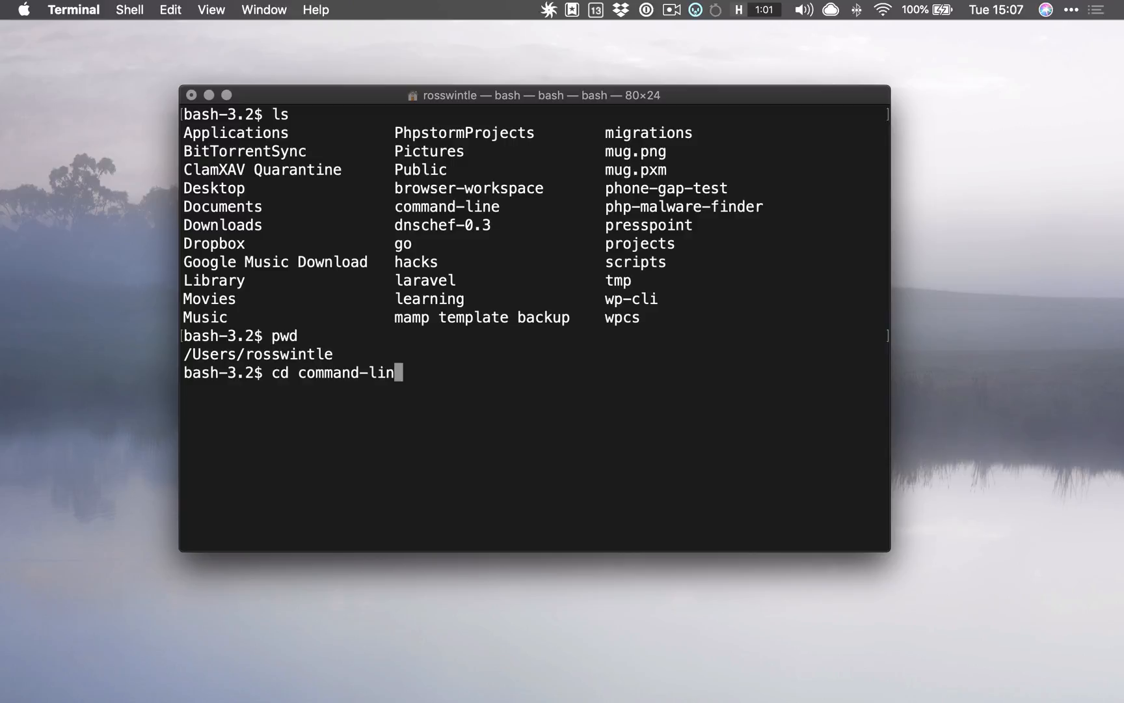
pyautogui.press('backspace')
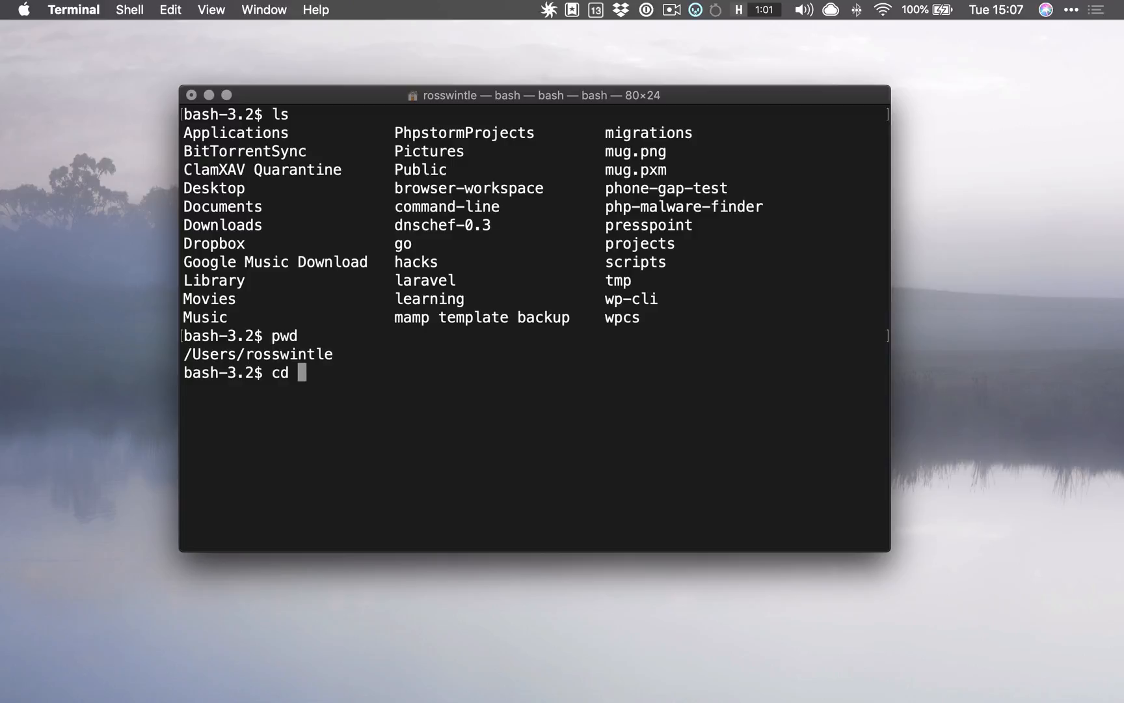
pyautogui.write('comm')
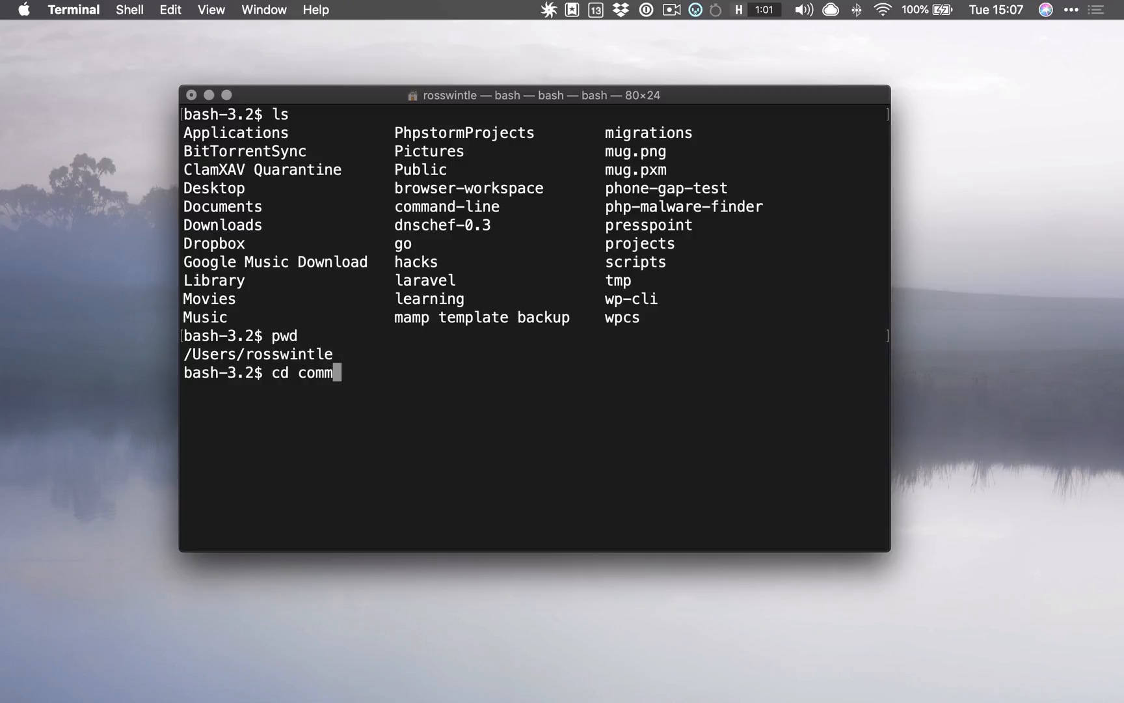
# Step: Tab-complete cd command-line/, list its WordPress files, and draft then clear a themes cd
pyautogui.press('Tab')
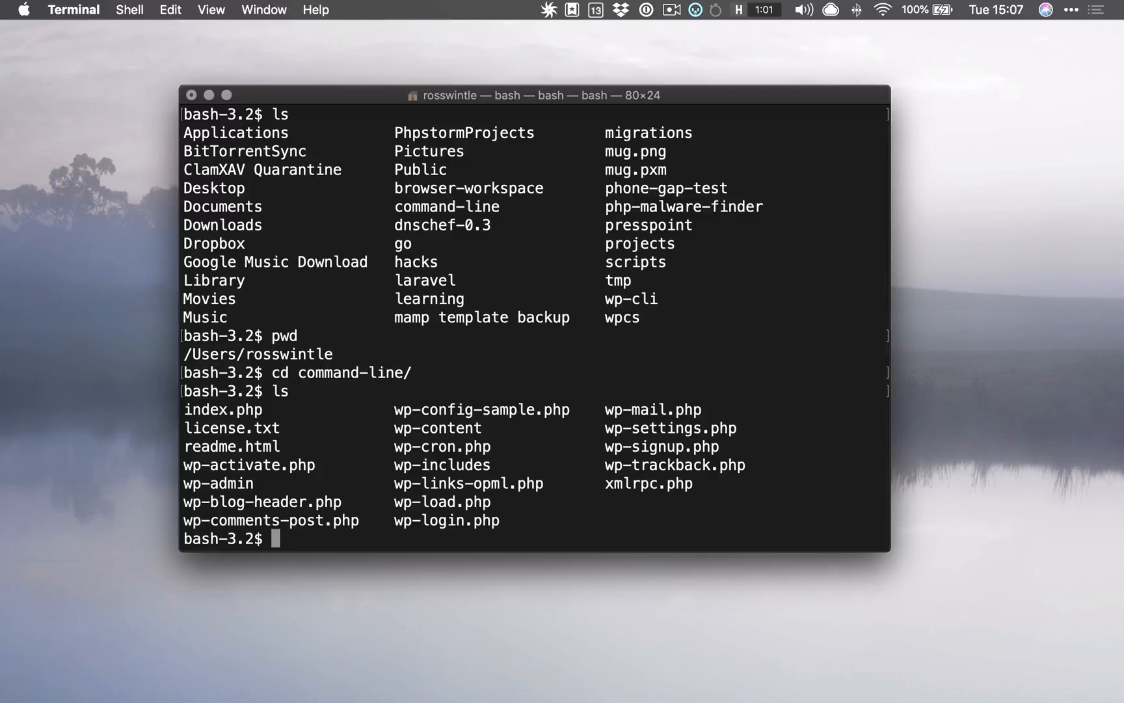
pyautogui.moveTo(331, 410)
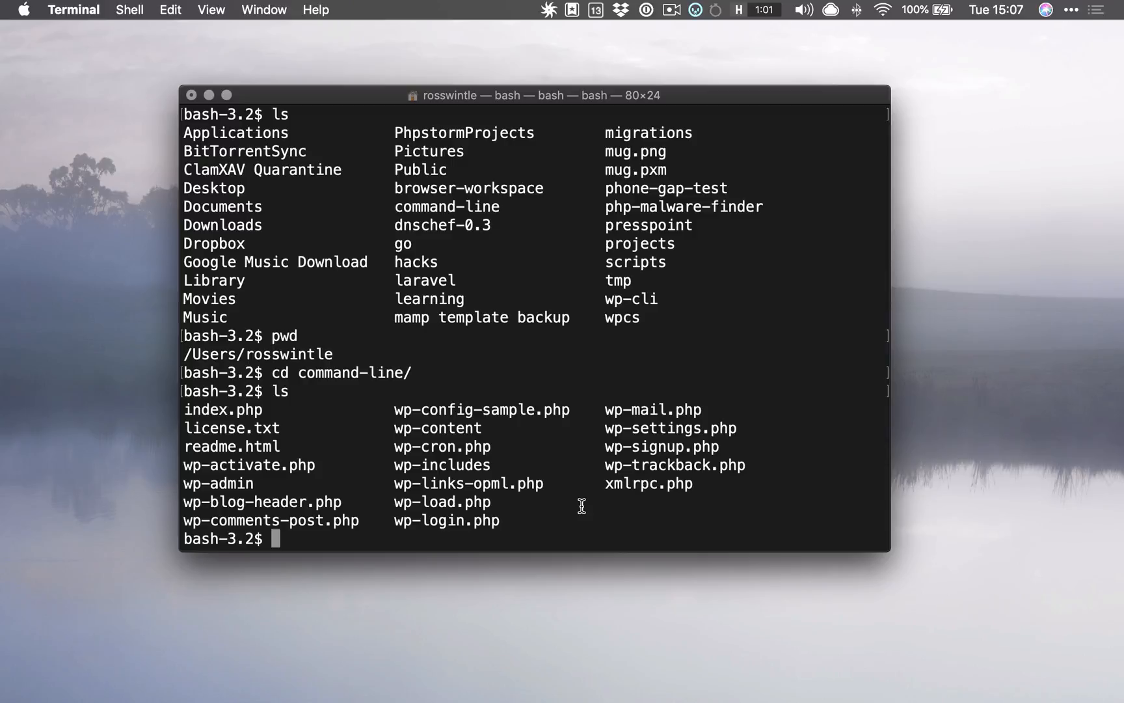
pyautogui.write('cd')
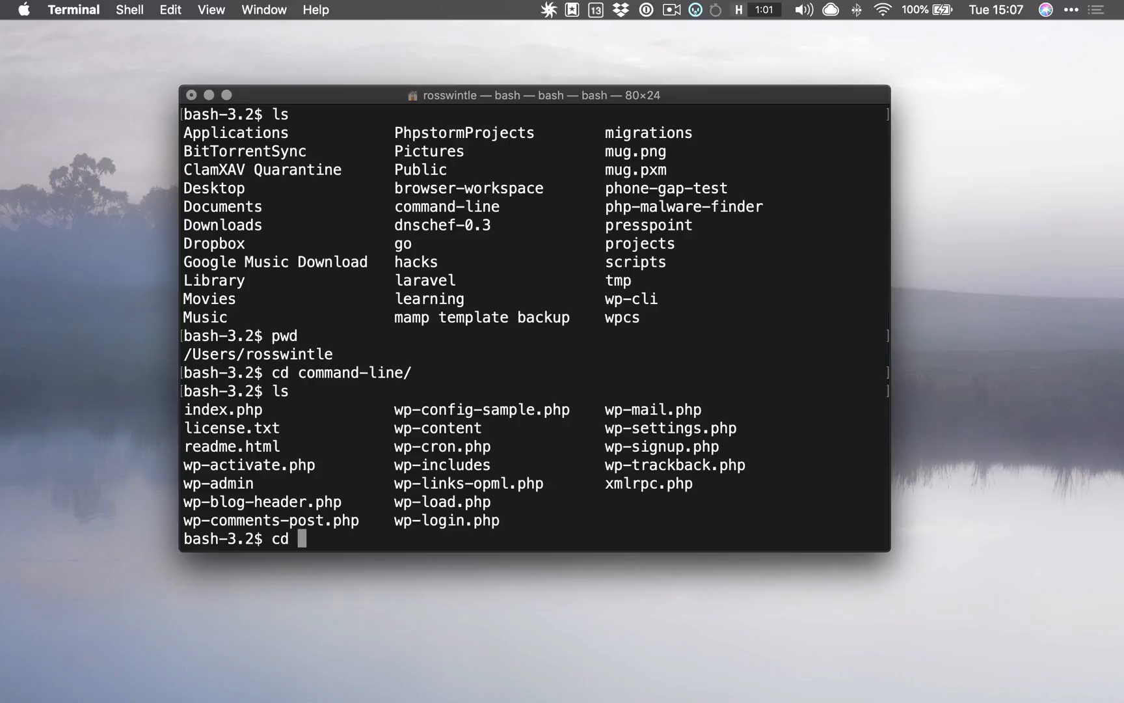
pyautogui.write('wp-conte')
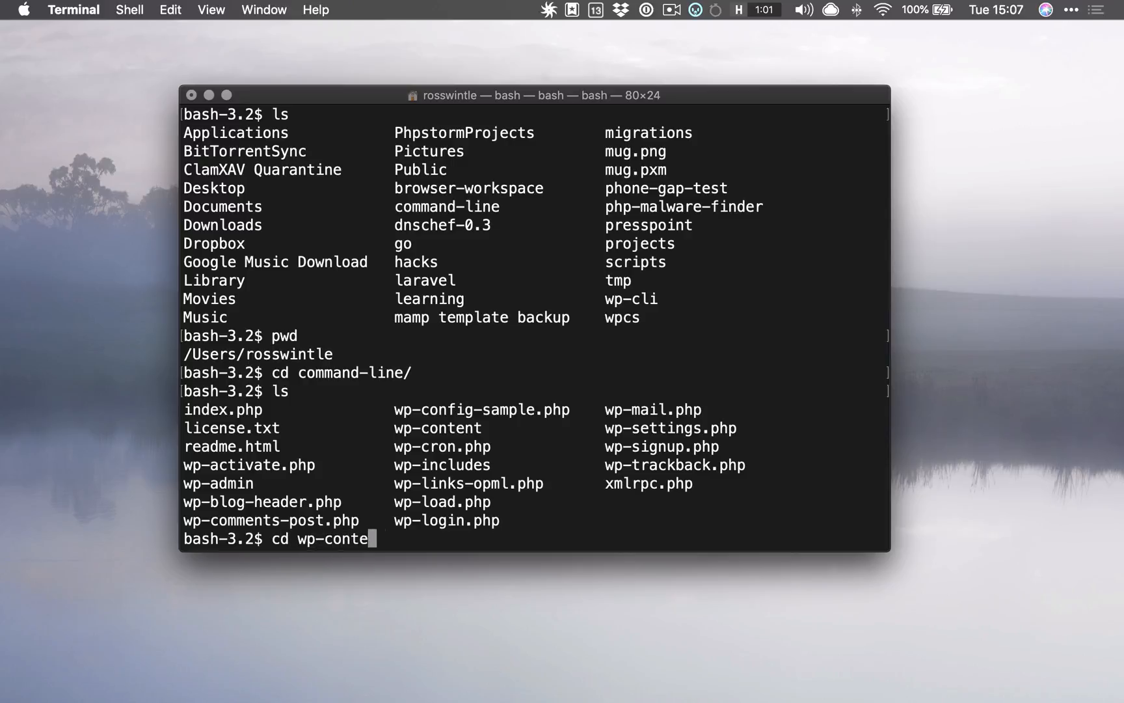
pyautogui.write('nt/themes/')
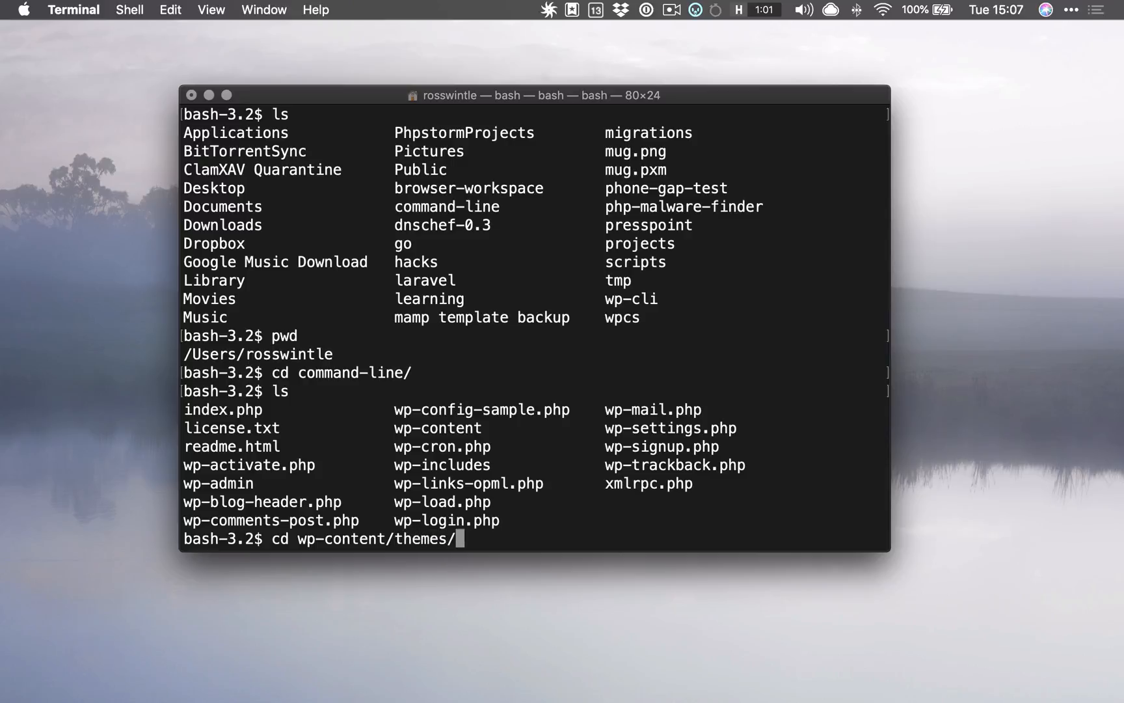
pyautogui.write('twent')
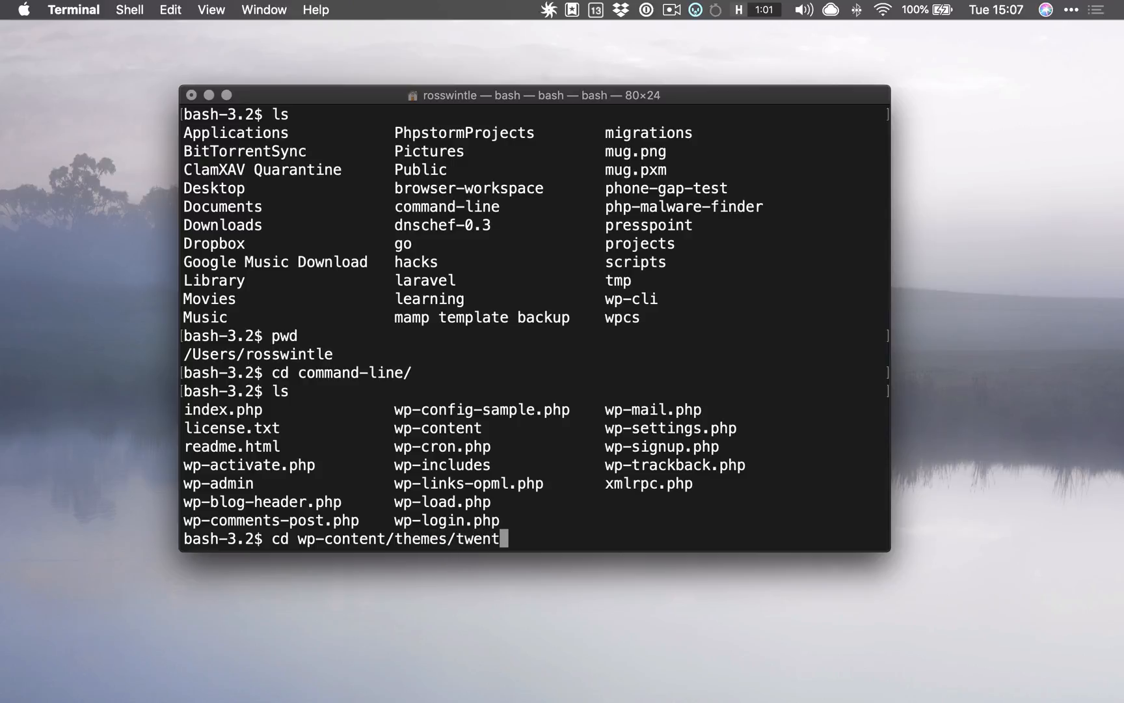
pyautogui.write('y-seven')
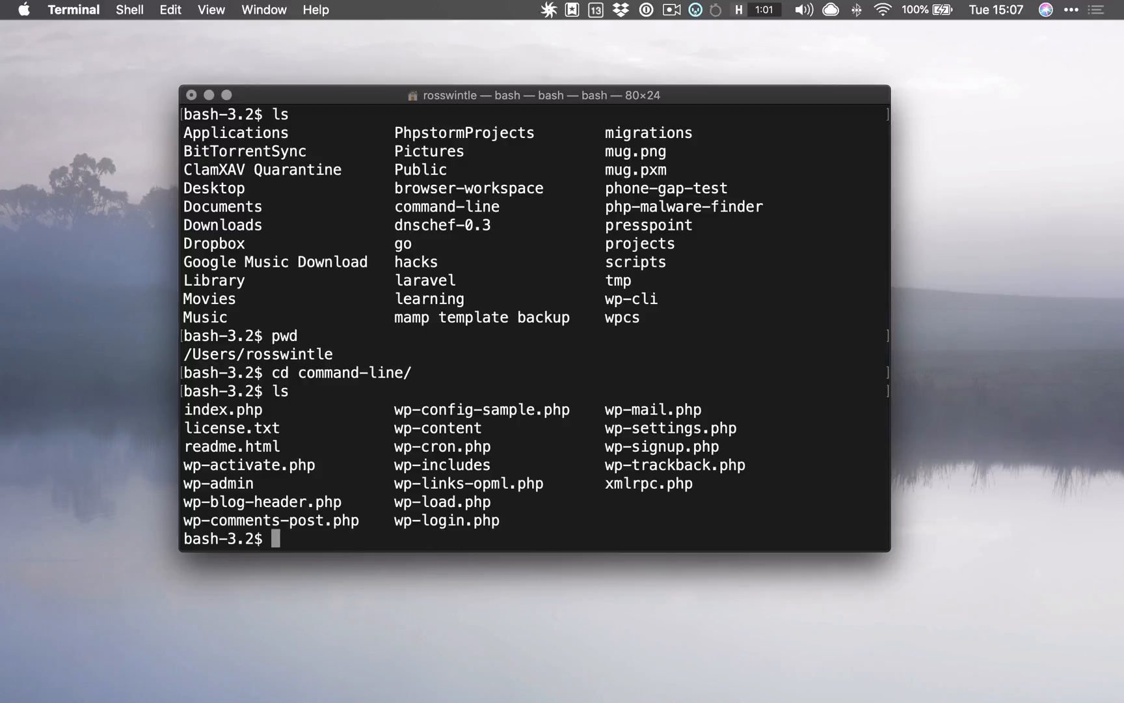
# Step: Change into wp-content/themes/twentyseventeen/, Tab-completing wp-content and listing the twenty themes
pyautogui.write('cd wp-c')
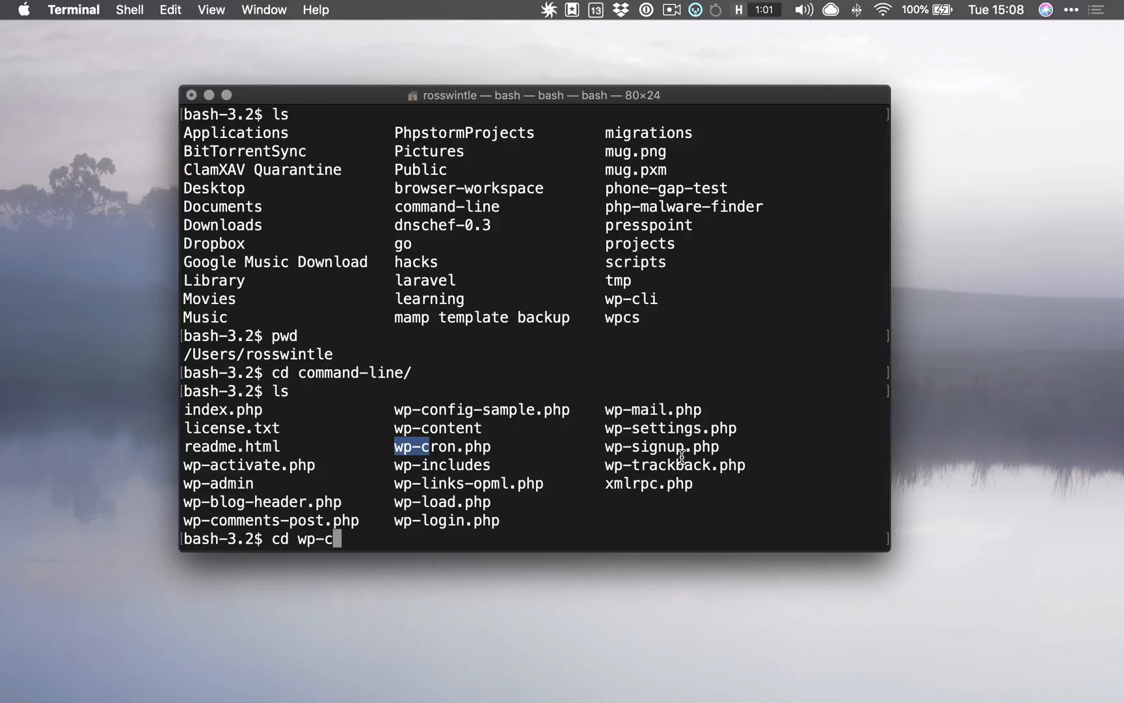
pyautogui.press('Tab')
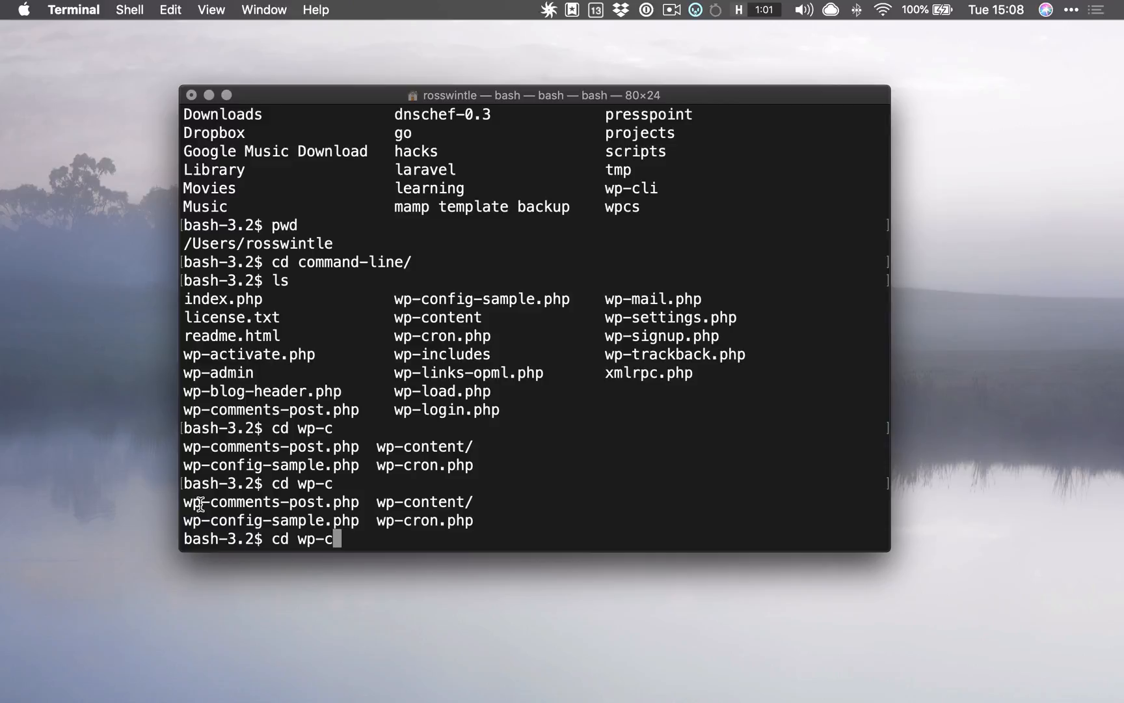
pyautogui.moveTo(269, 494)
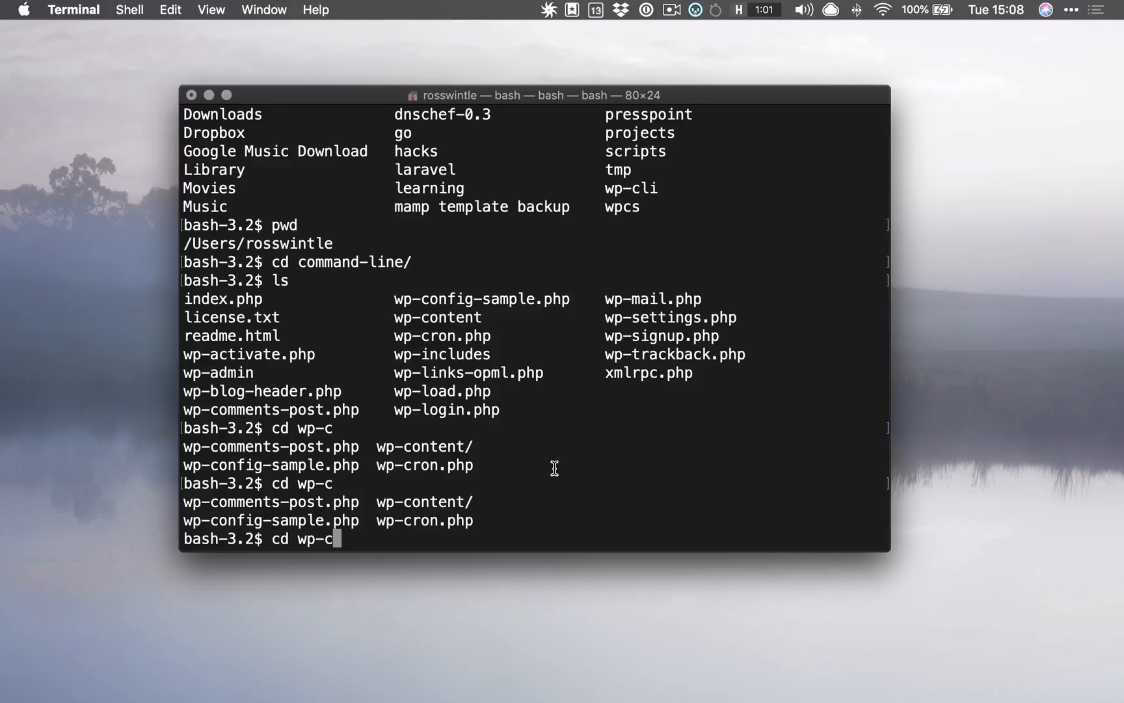
pyautogui.write('on')
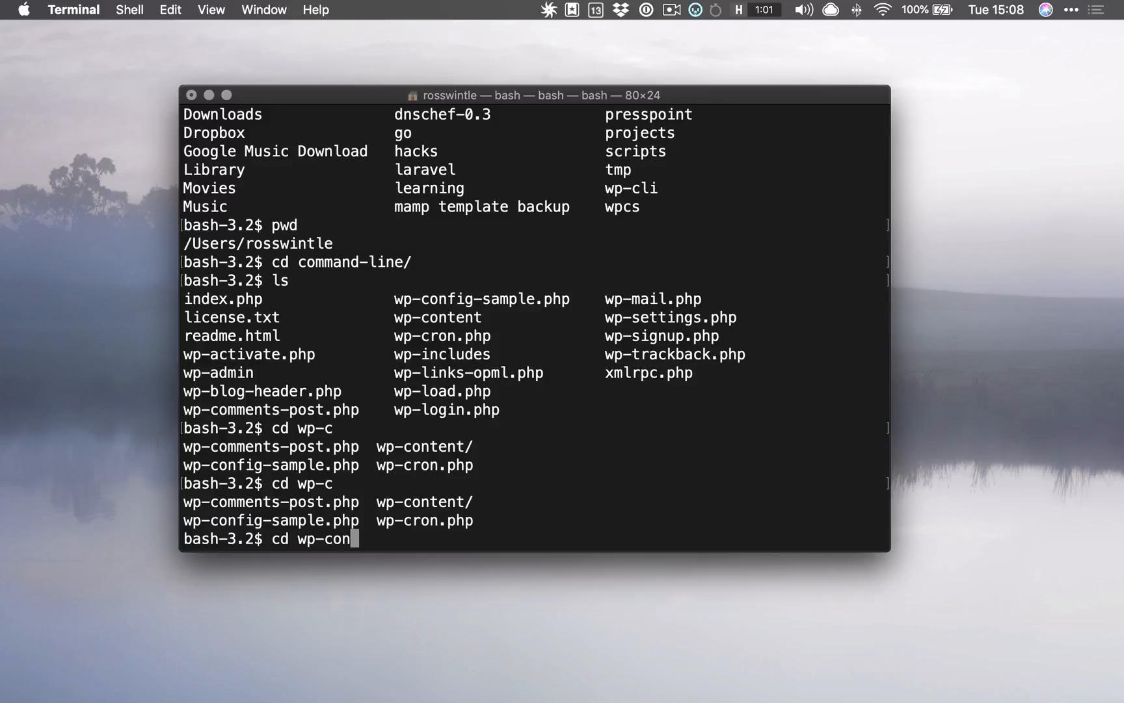
pyautogui.write('tent/')
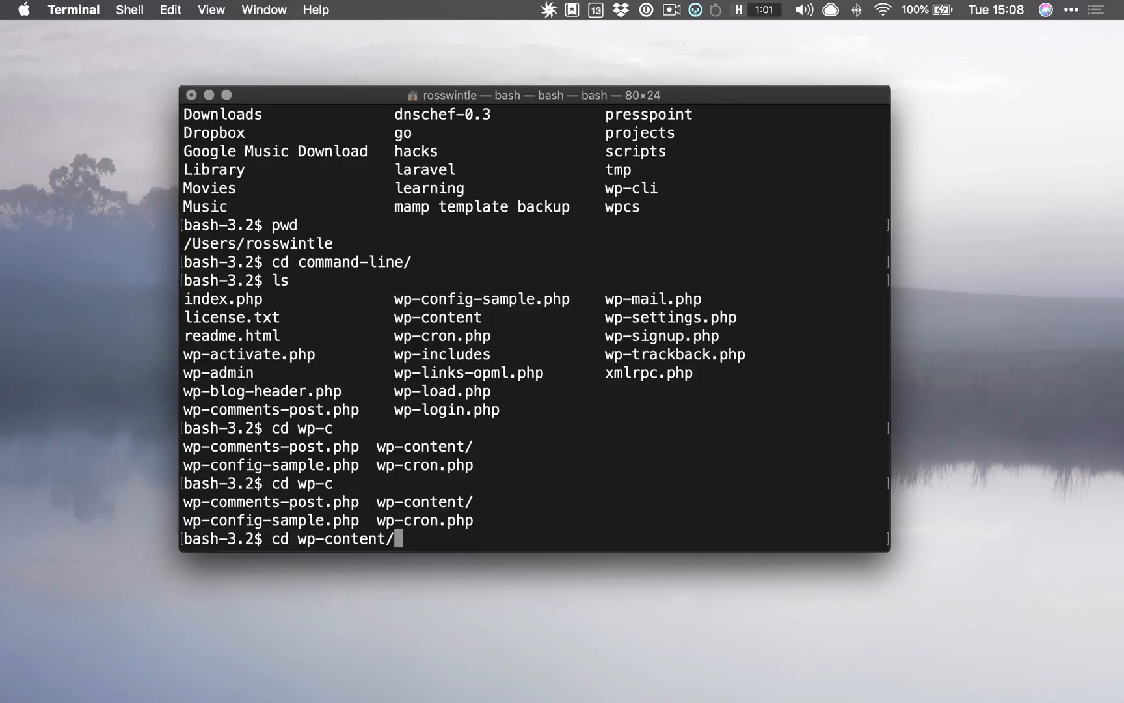
pyautogui.write('themes/')
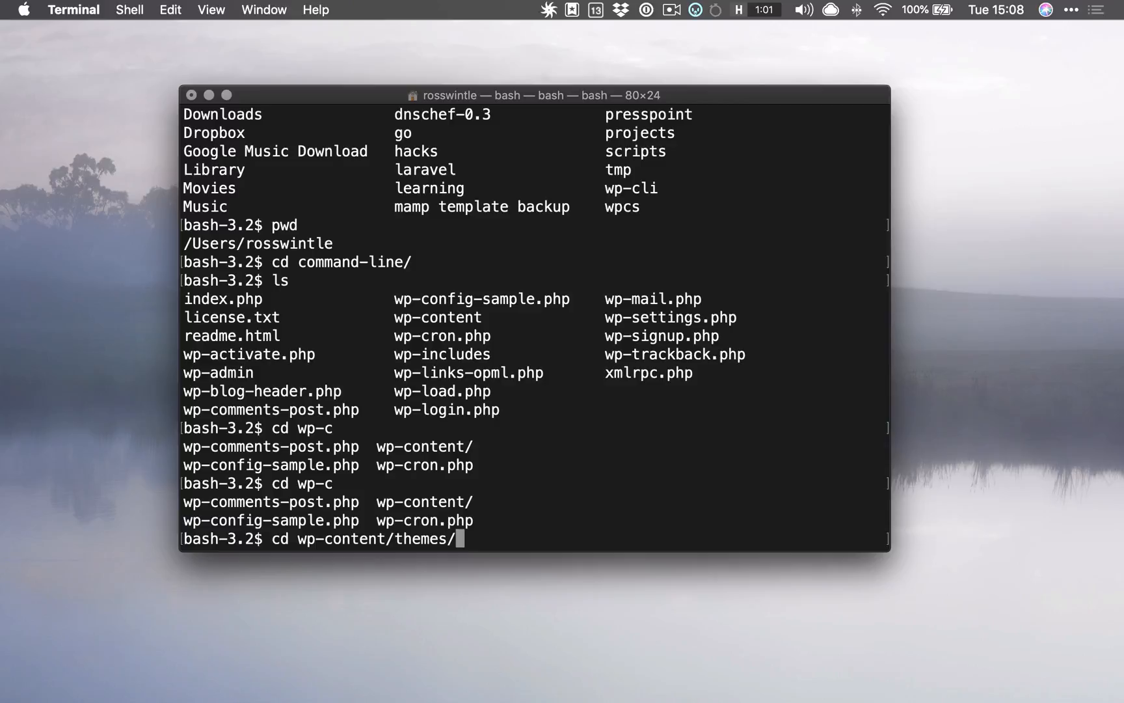
pyautogui.write('twe')
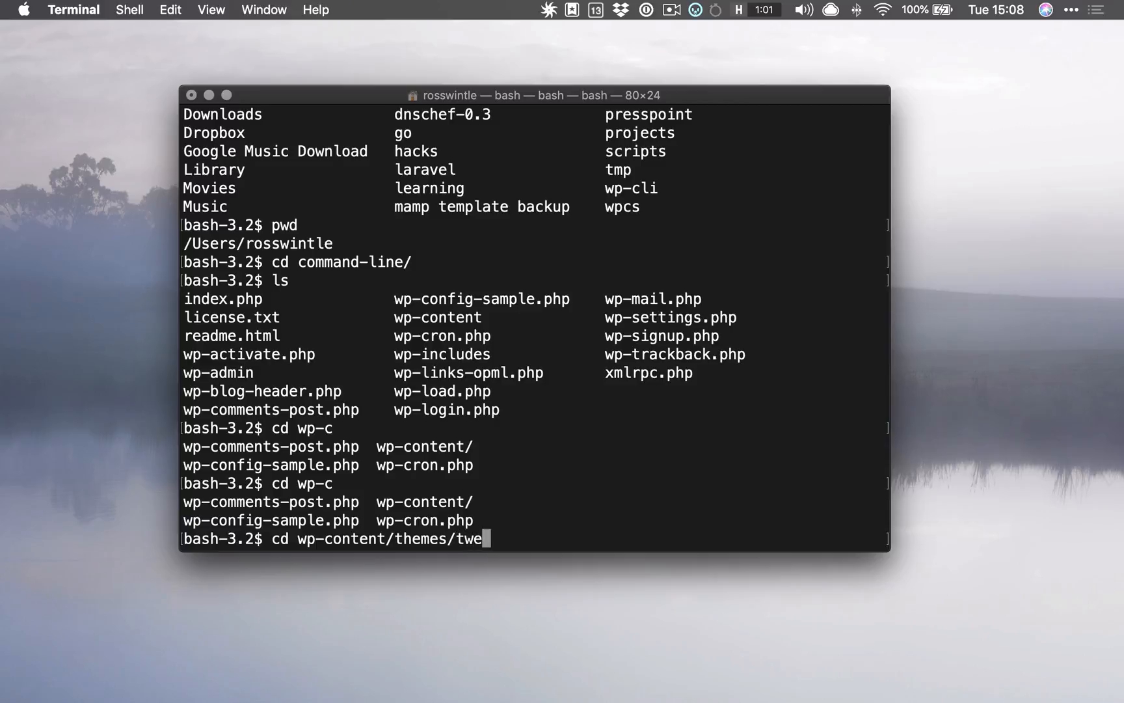
pyautogui.write('nty')
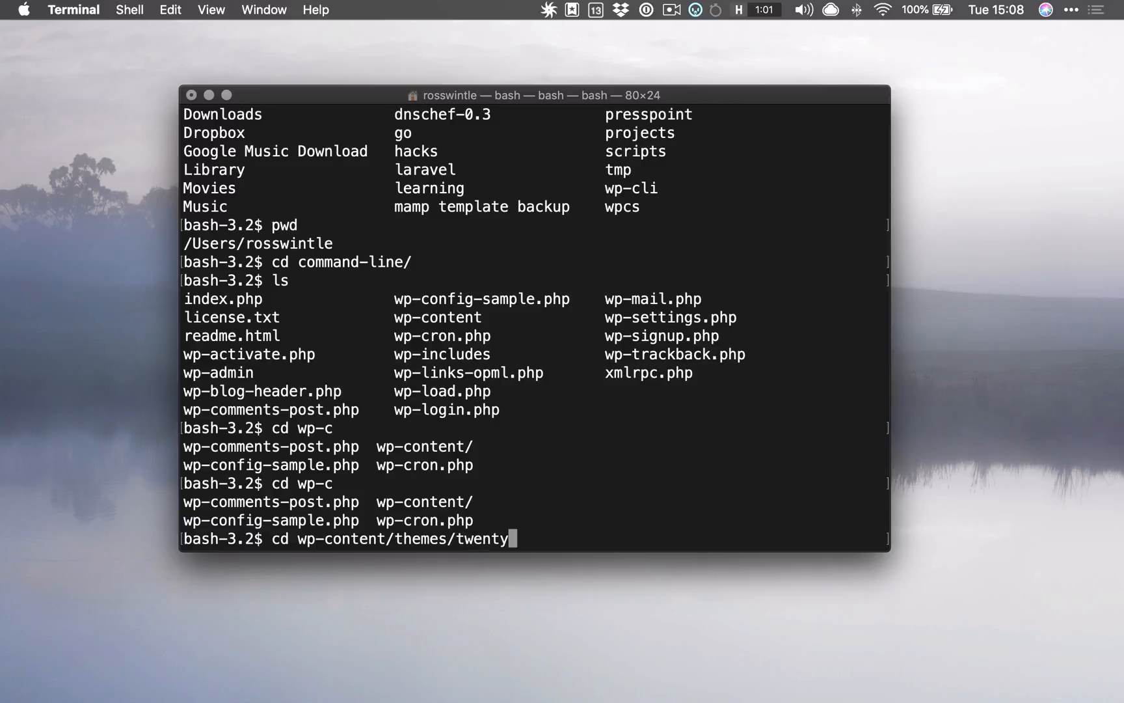
pyautogui.press('tab')
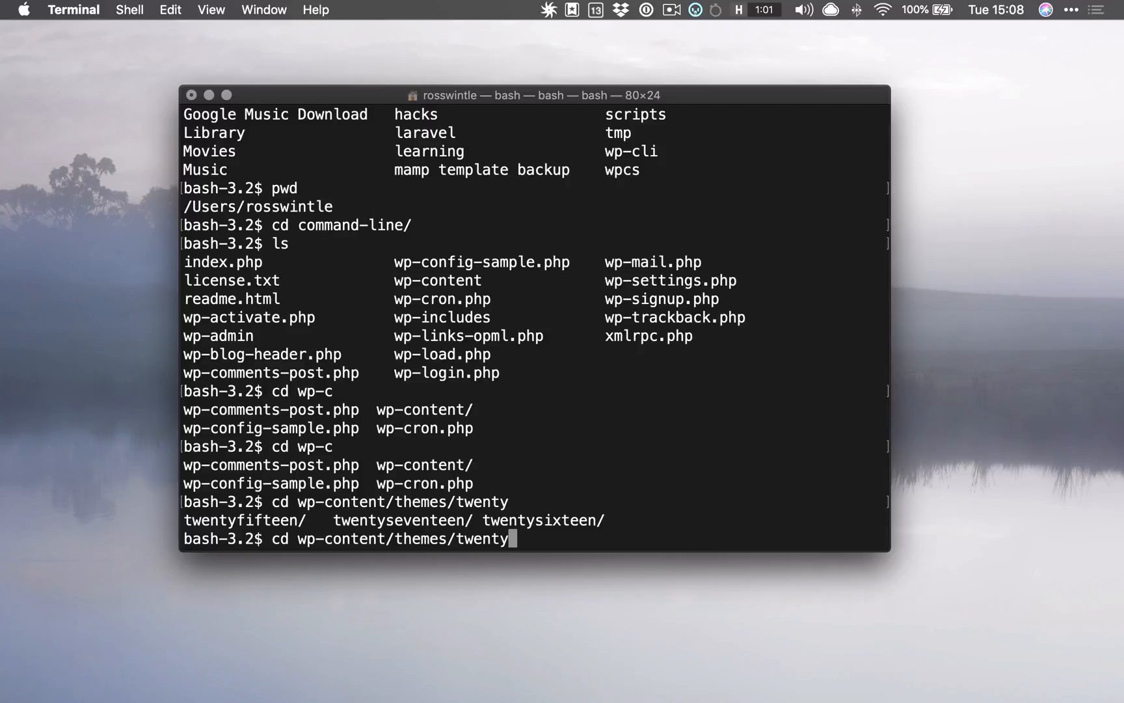
pyautogui.write('se')
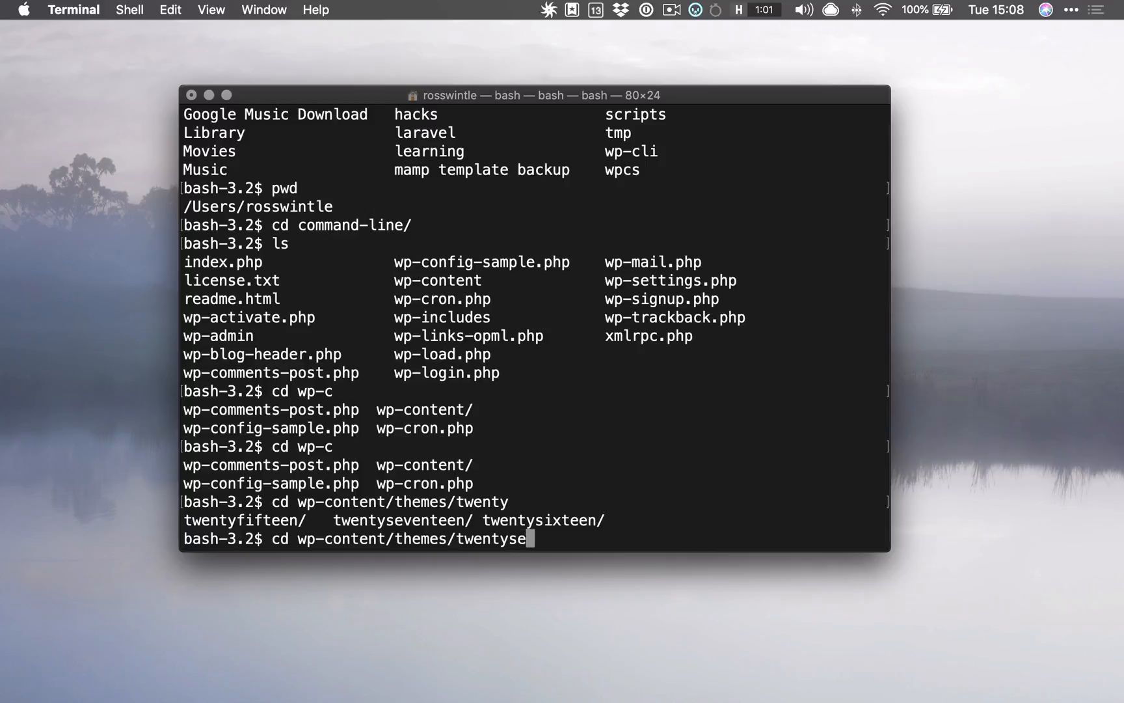
pyautogui.press('Tab')
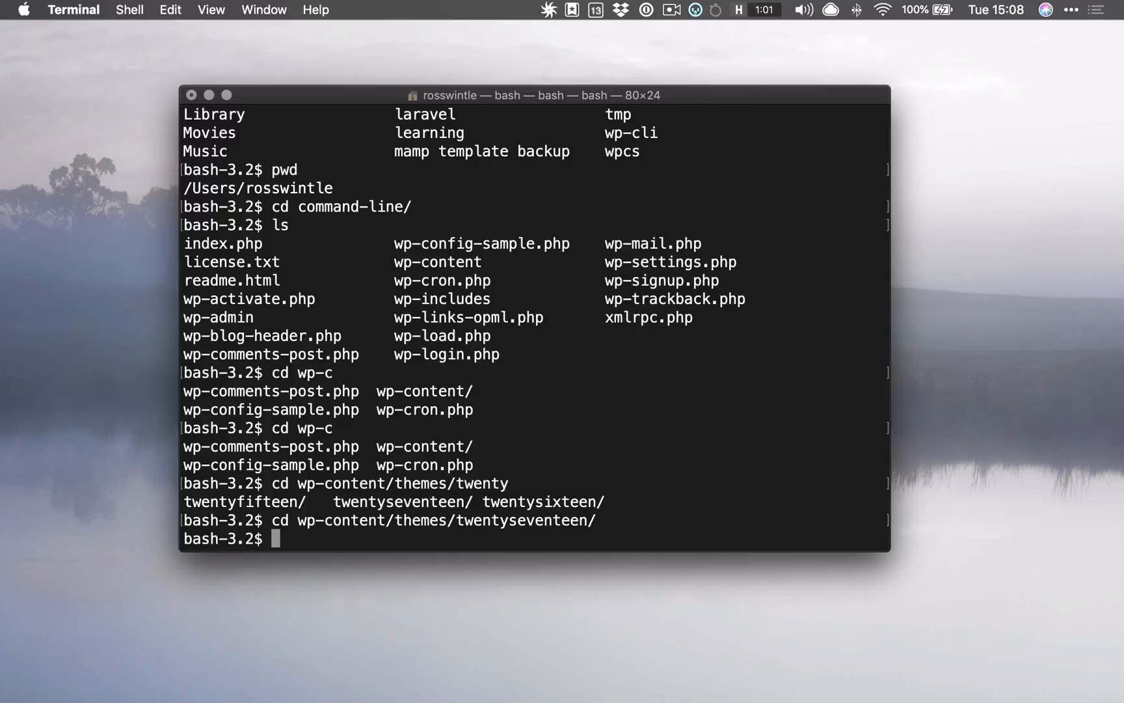
# Step: Run a bare cd and confirm with pwd that the shell is at /Users/rosswintle
pyautogui.write('cd')
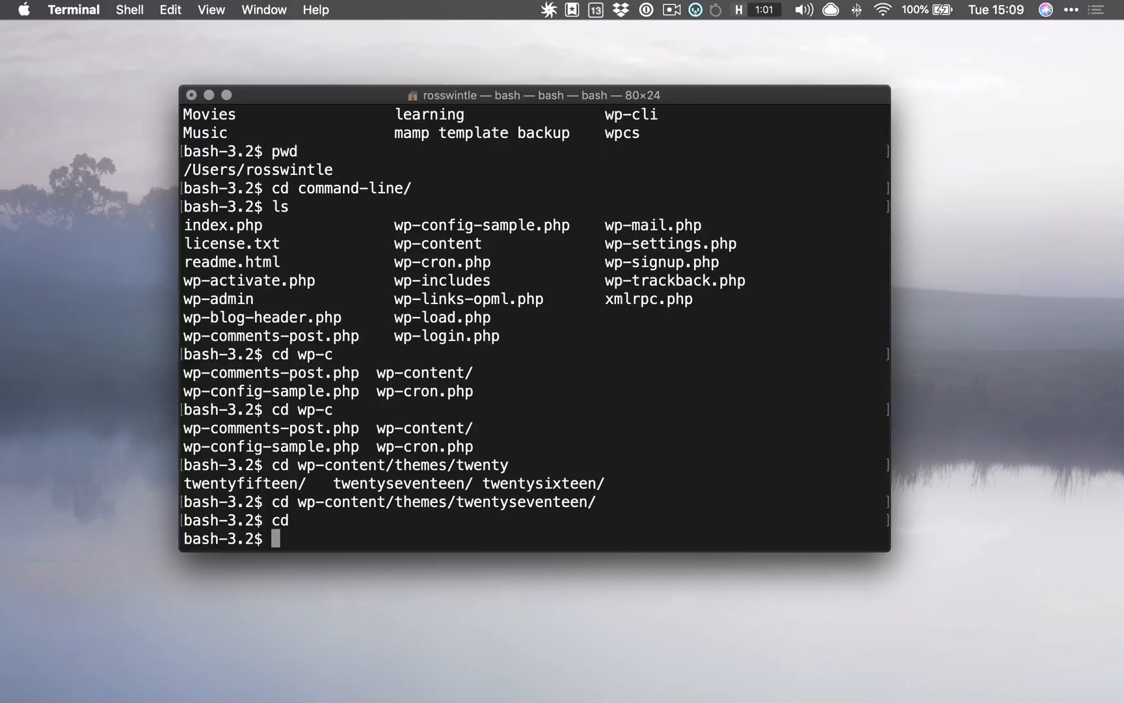
pyautogui.write('pwd')
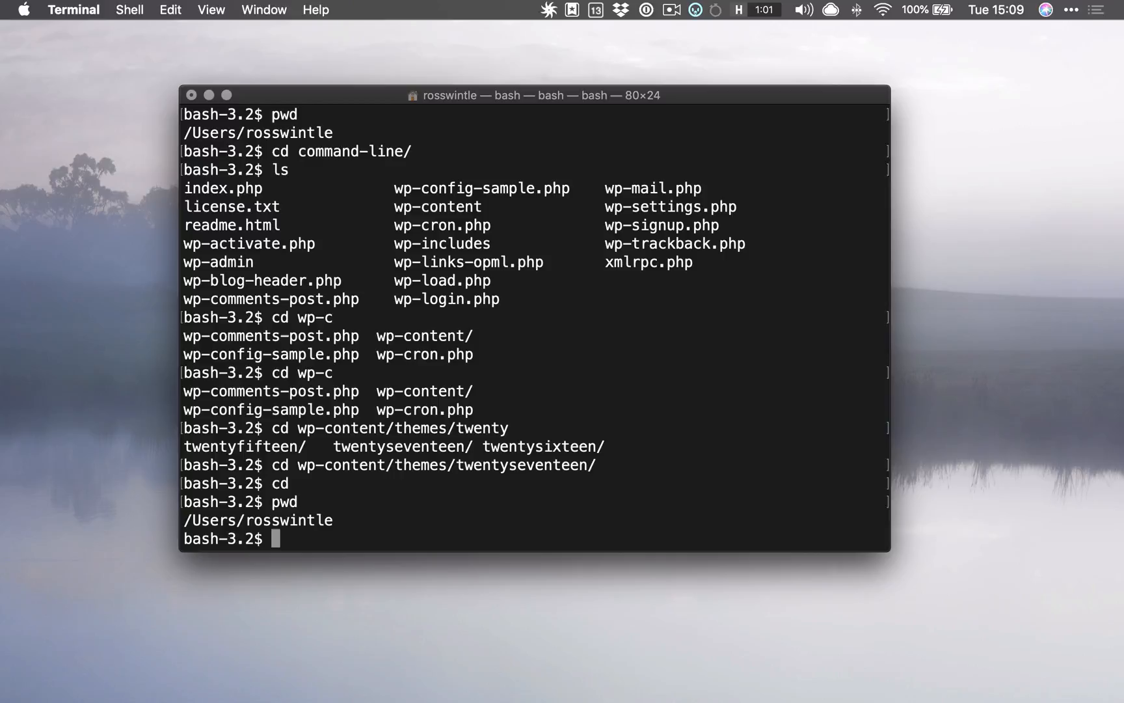
# Step: Check pwd and list home, then re-enter command-line/ from history
pyautogui.write('pwd')
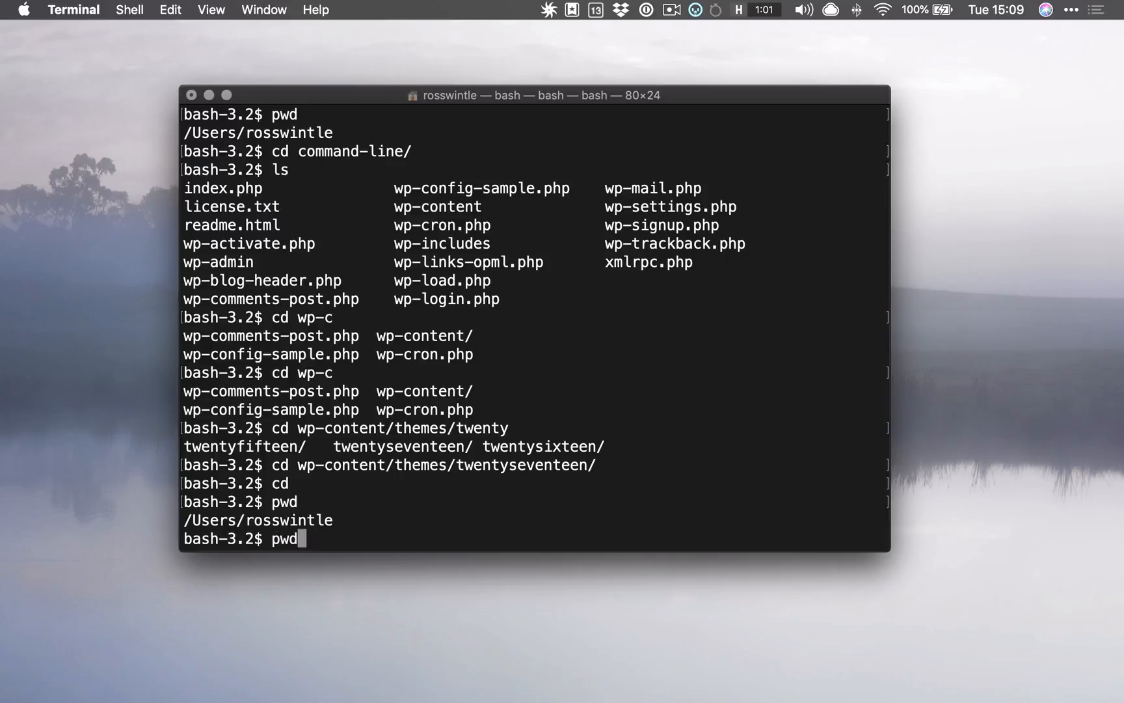
pyautogui.write('ls')
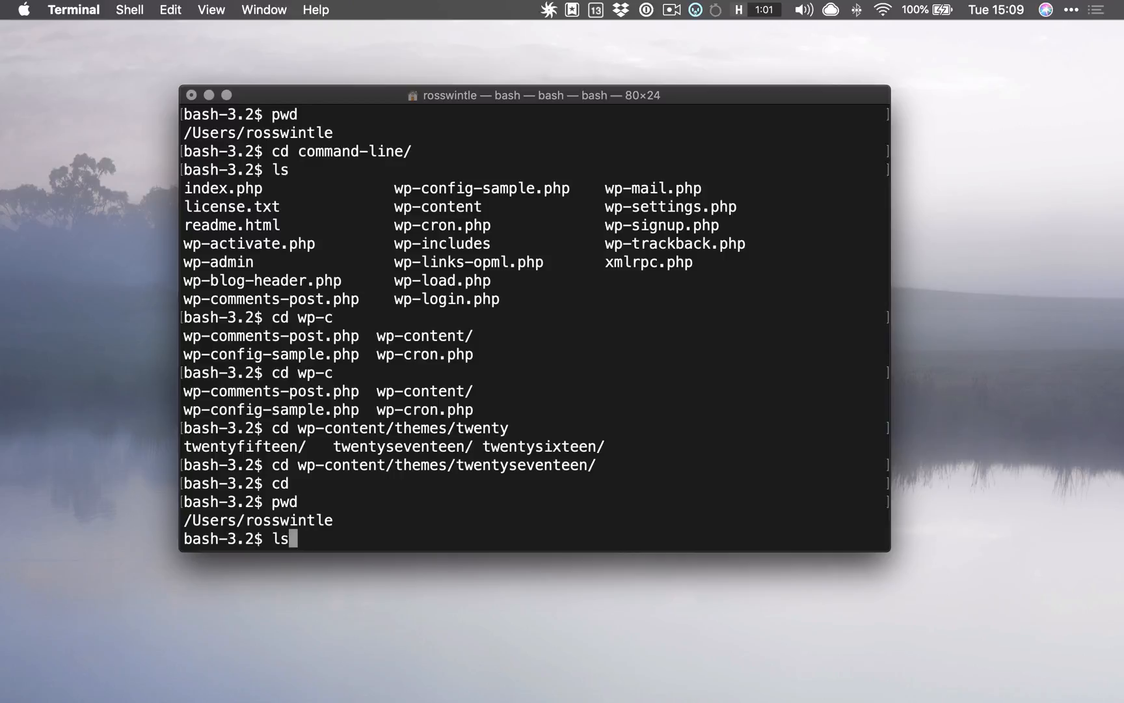
pyautogui.write('cd command-line/')
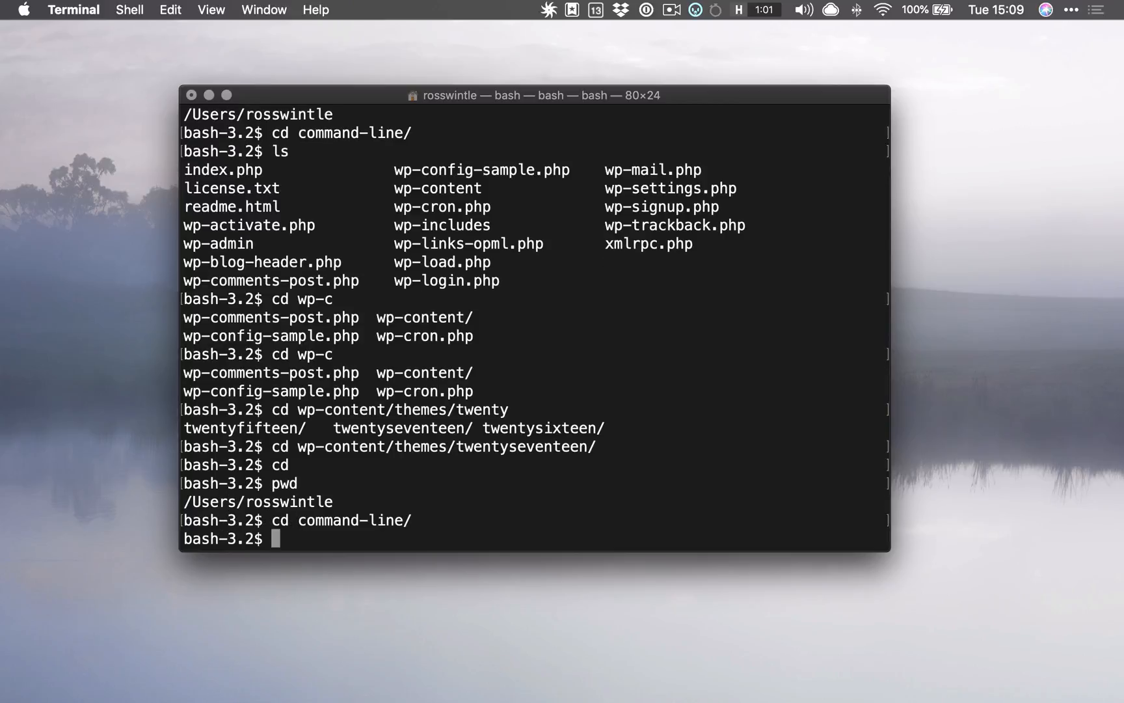
# Step: Run cd wp-content/themes/twentyseventeen/ to return to the theme folder
pyautogui.write('cd')
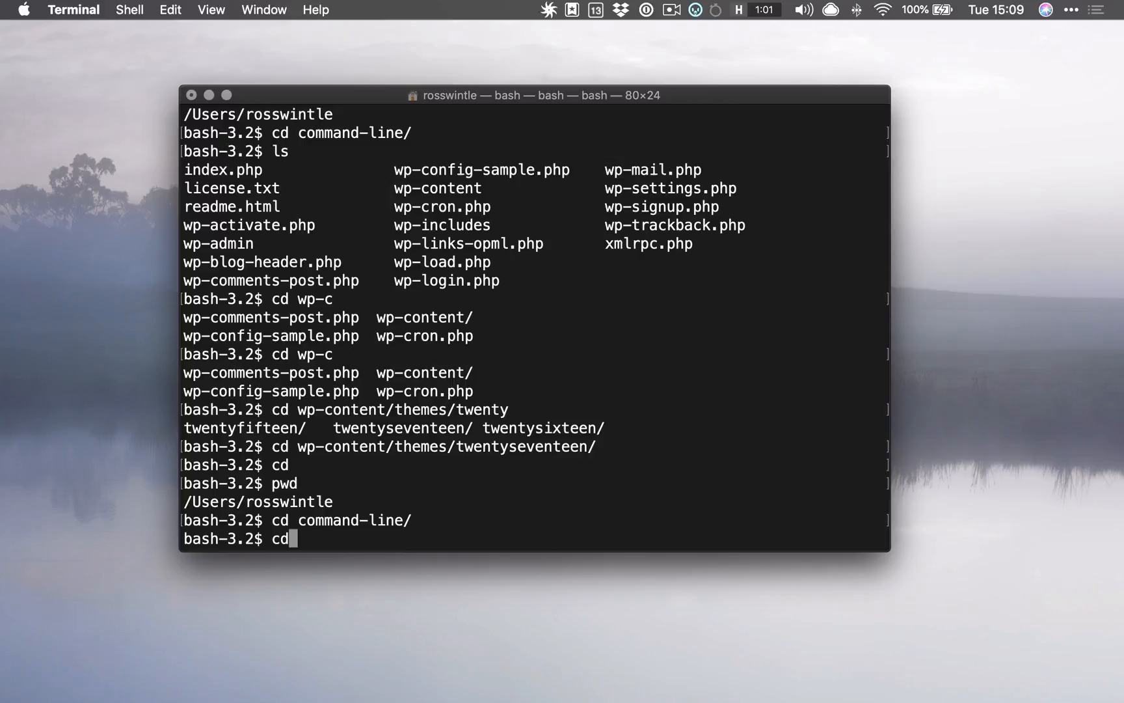
pyautogui.write('wp-content/themes/twentyseventeen/')
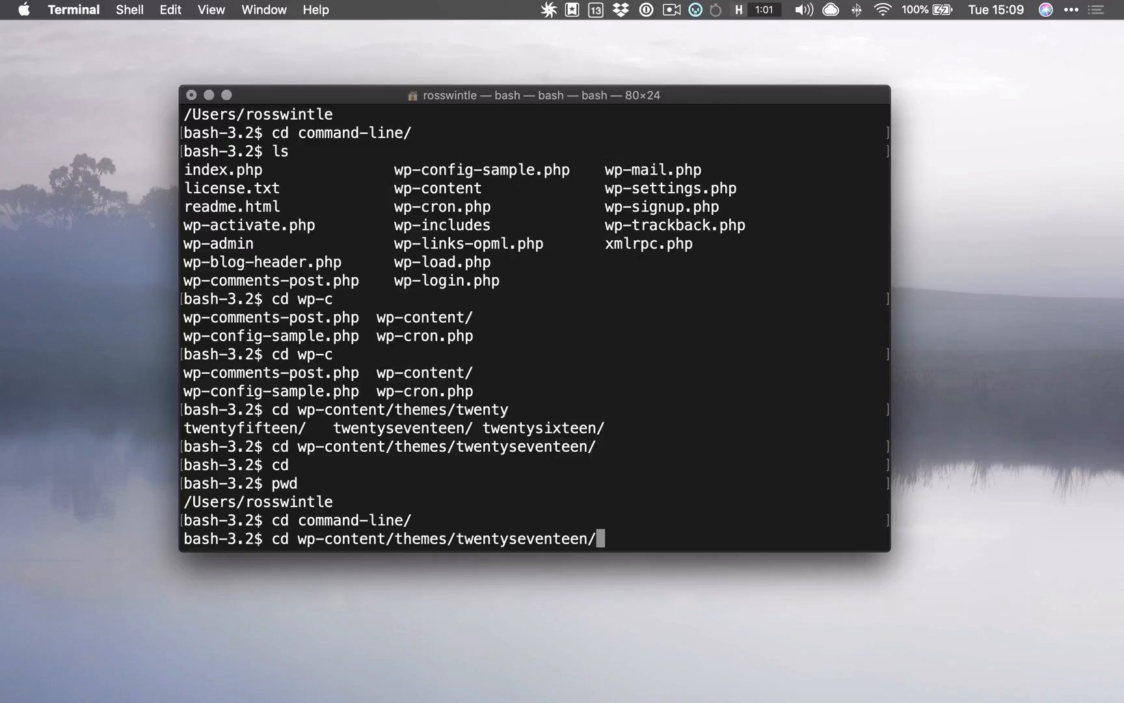
pyautogui.press('enter')
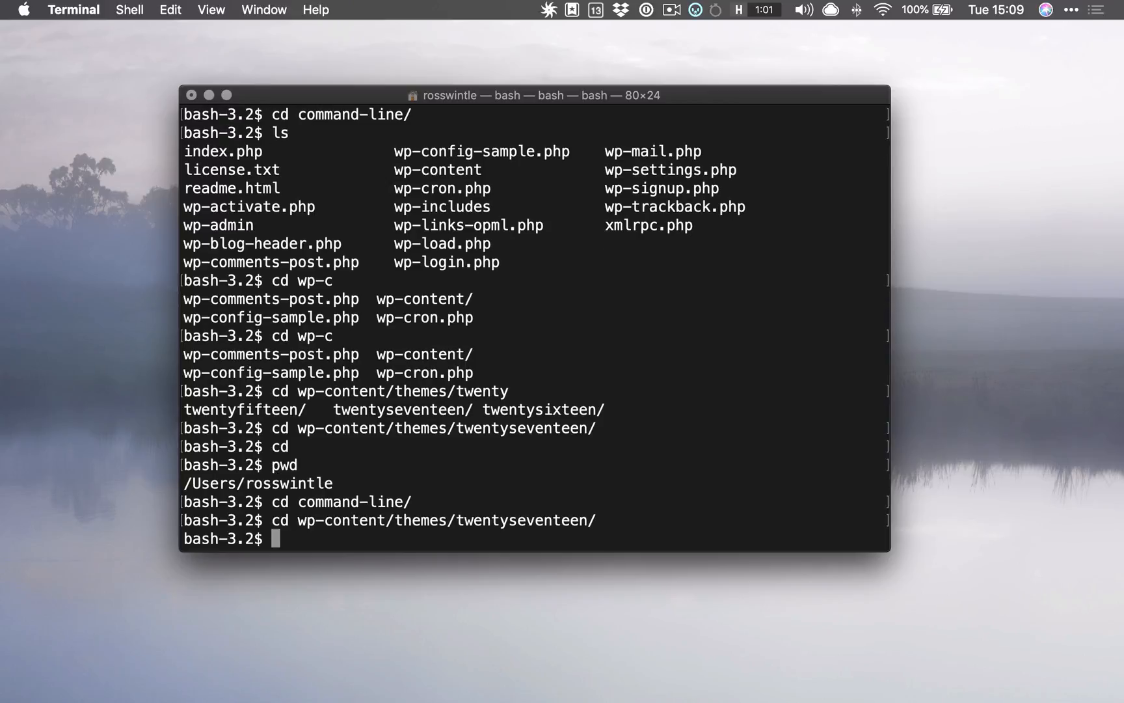